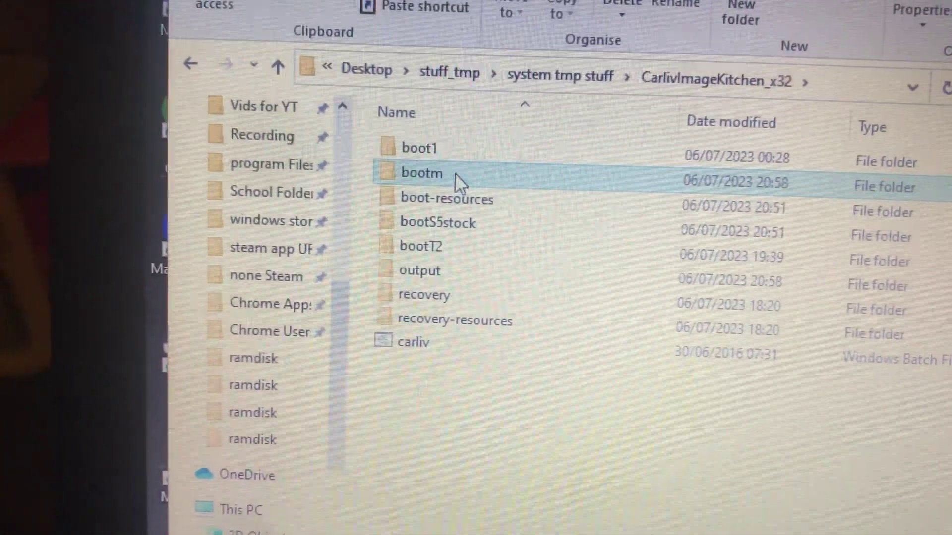
- Open the bootm folder to reveal its ramdisk folder and boot.img kernel and offset files
{"action": "double_click", "coordinate": [420, 173]}
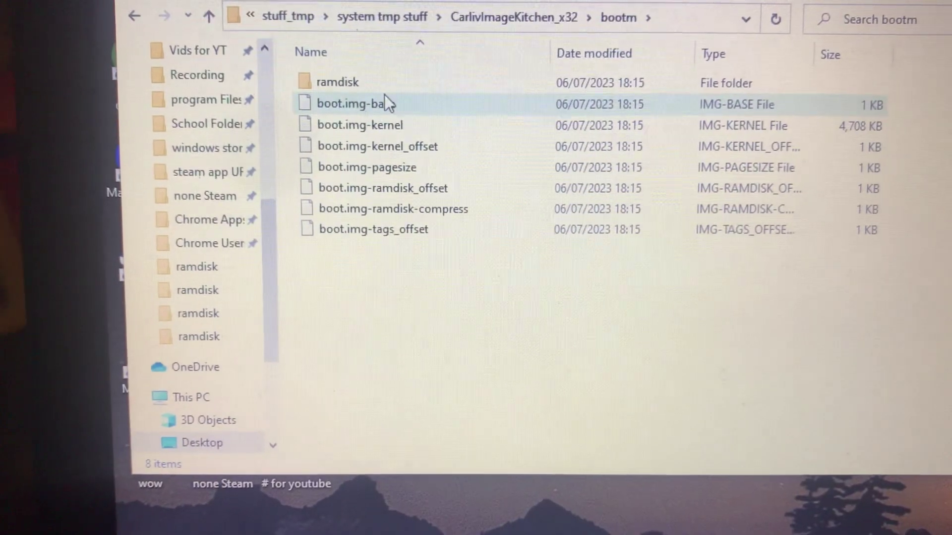